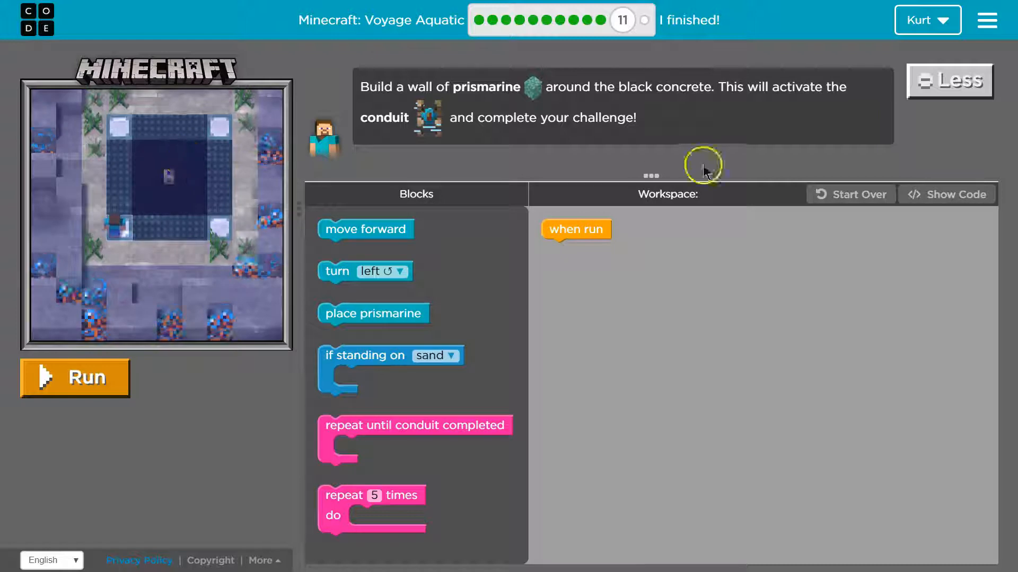
{"action": "mouse_move", "coordinate": [408, 154]}
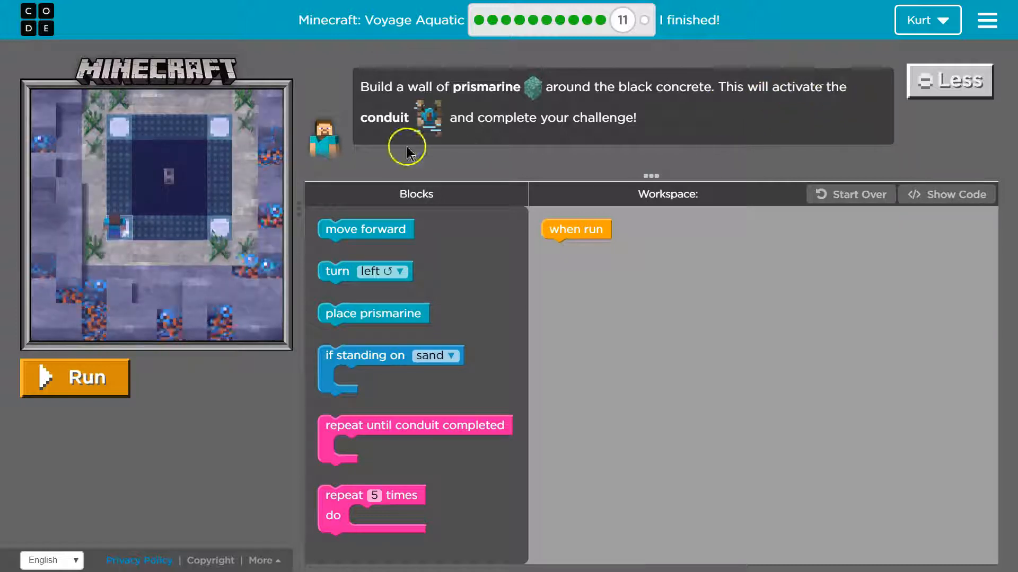
{"action": "mouse_move", "coordinate": [453, 133]}
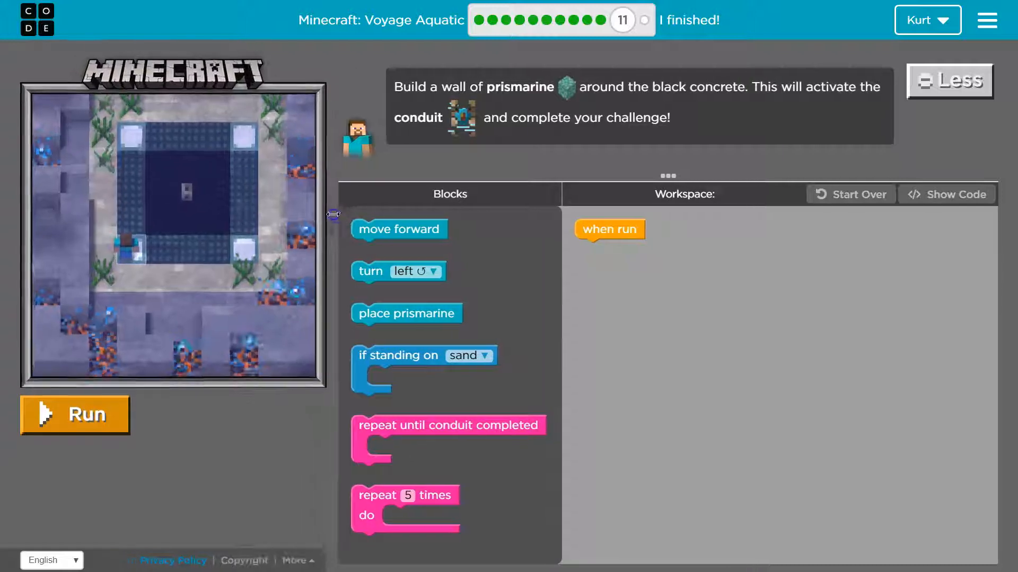
Test-run the empty program, then attach a move forward block under when run.
{"action": "left_click", "coordinate": [74, 415]}
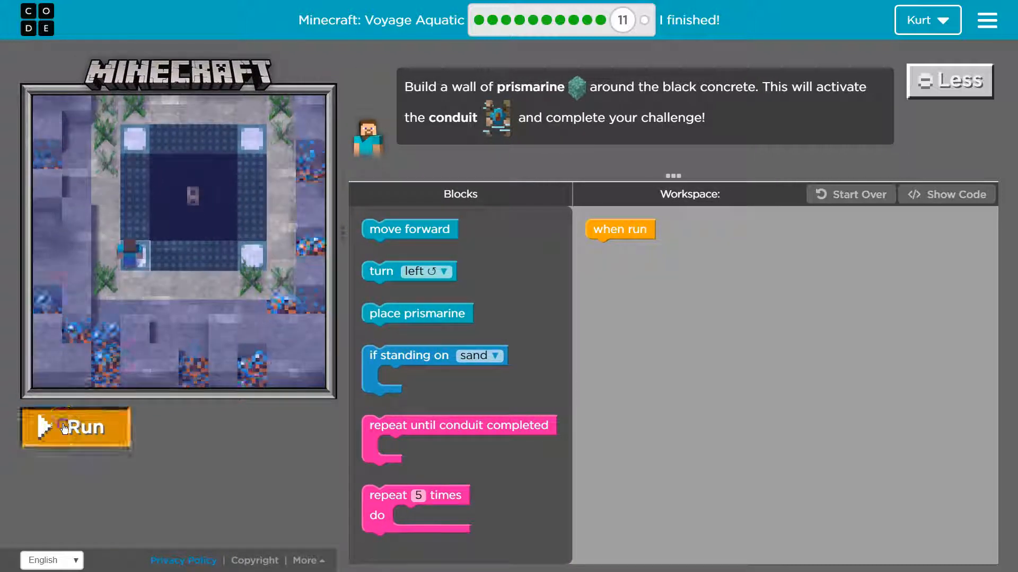
{"action": "left_click", "coordinate": [75, 428]}
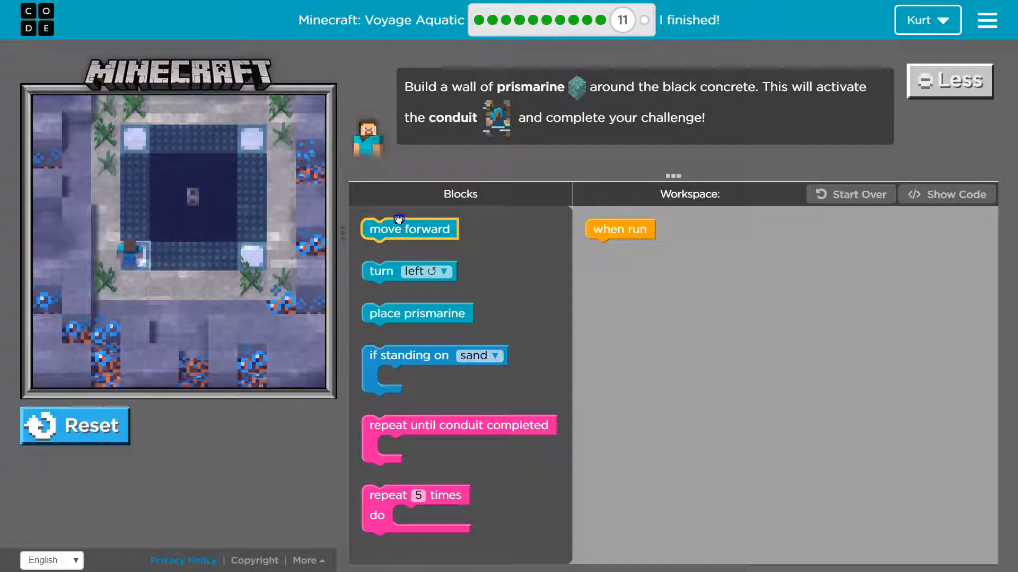
{"action": "left_click_drag", "start_coordinate": [409, 229], "coordinate": [644, 273]}
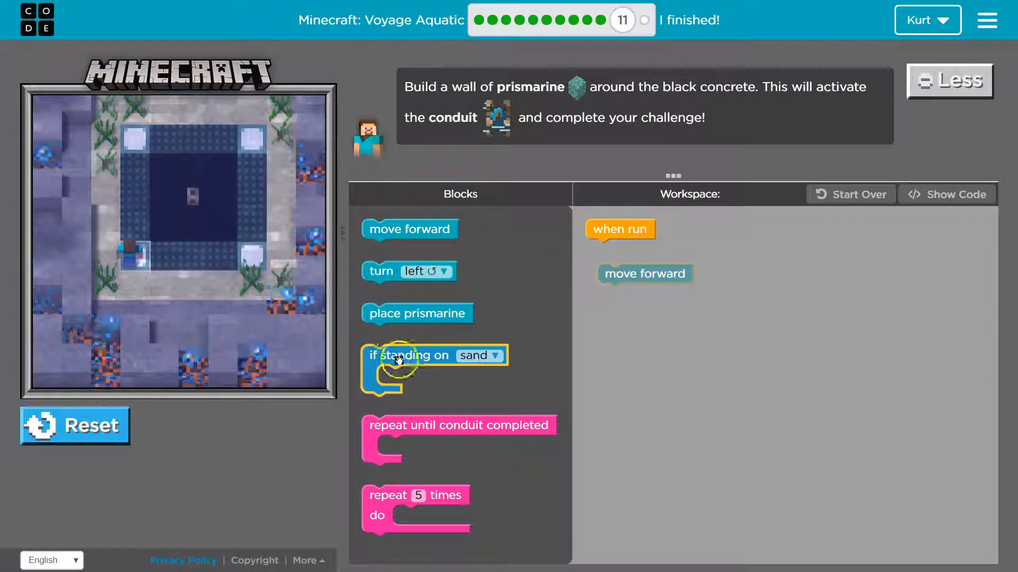
{"action": "left_click_drag", "start_coordinate": [408, 271], "coordinate": [633, 287]}
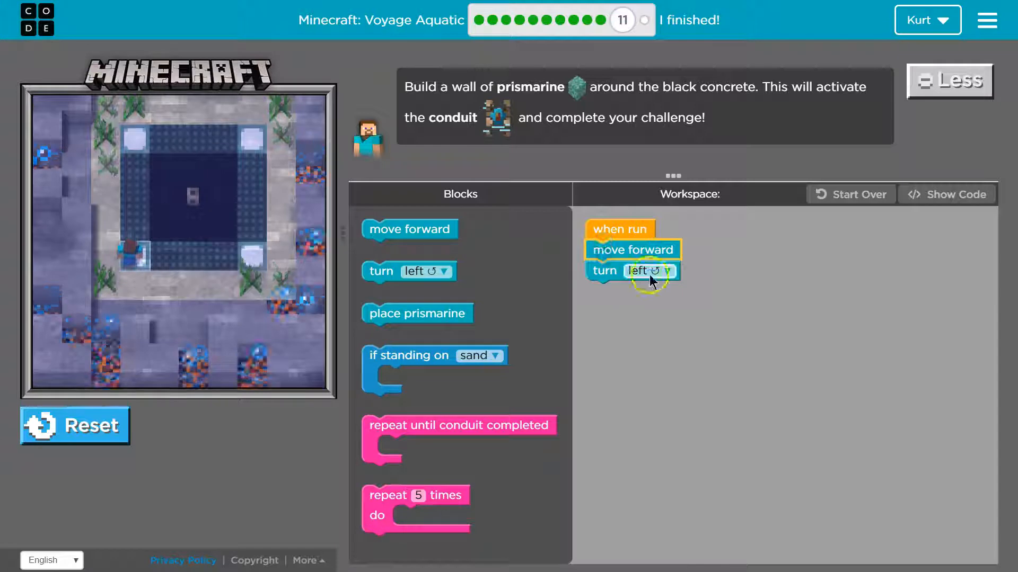
Set the turn direction to right, reset the level, and detach the trailing blocks.
{"action": "left_click", "coordinate": [657, 271]}
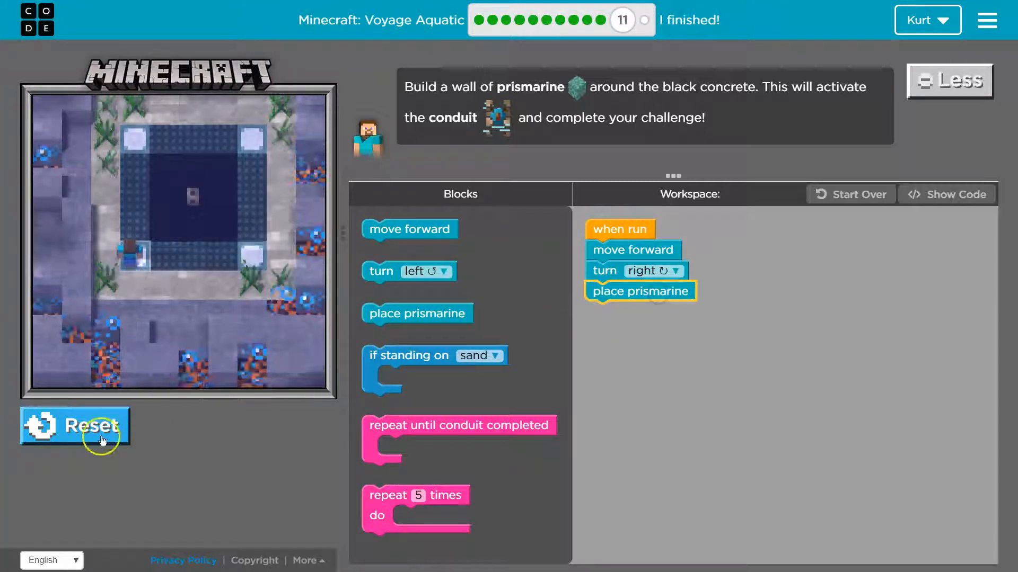
{"action": "left_click", "coordinate": [74, 426]}
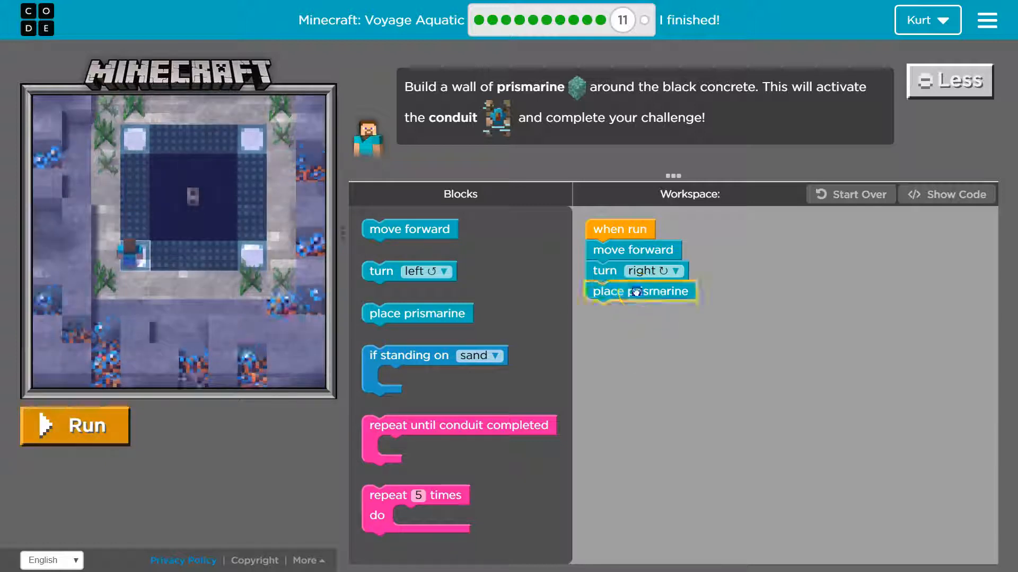
{"action": "left_click_drag", "start_coordinate": [639, 291], "coordinate": [665, 361]}
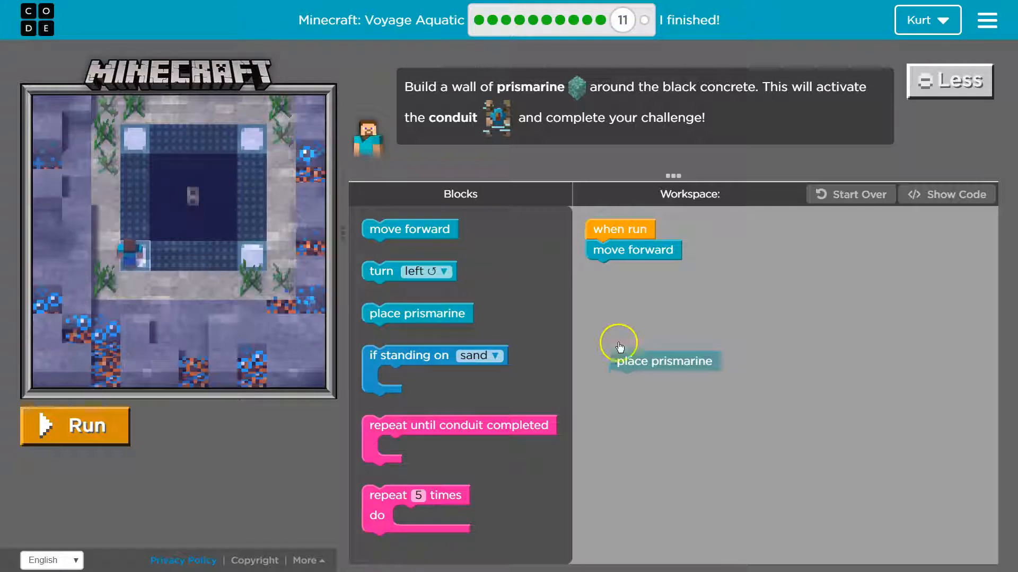
Reattach place prismarine after move forward, leaving the move forward block in the toolbox selected.
{"action": "left_click_drag", "start_coordinate": [662, 362], "coordinate": [640, 271]}
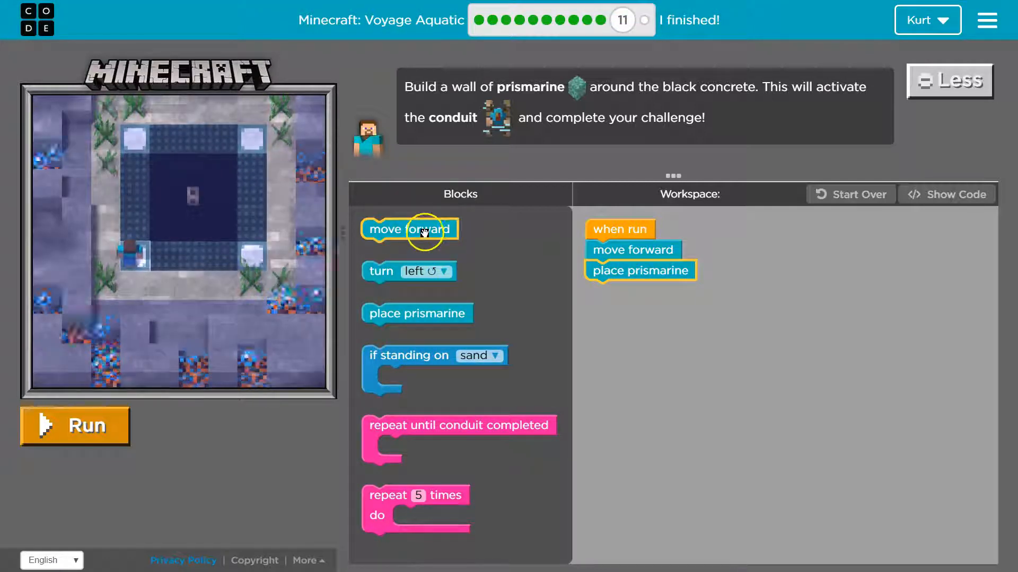
{"action": "left_click", "coordinate": [408, 229]}
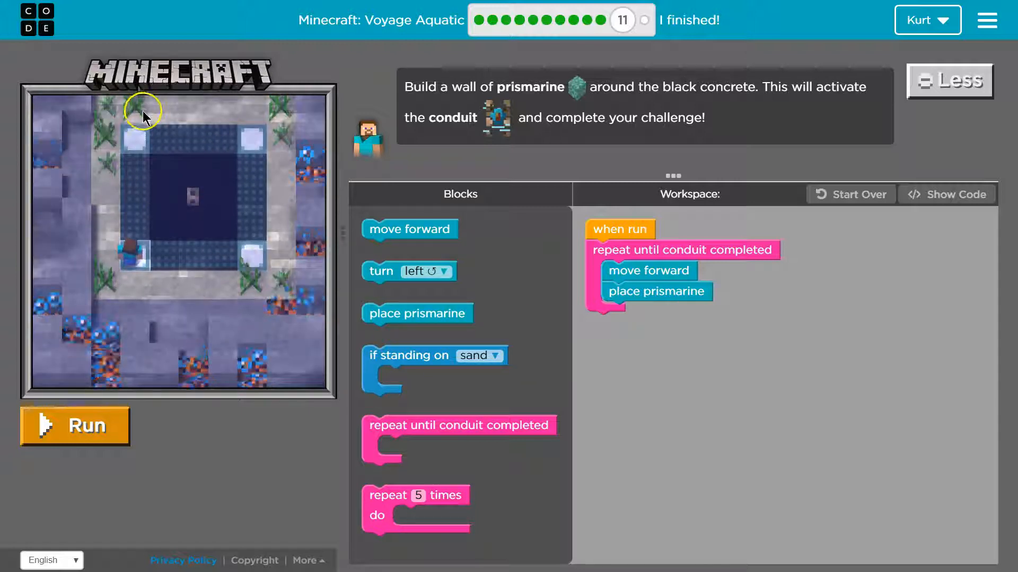
Add an if standing on sand block after place prismarine, holding a turn right.
{"action": "left_click_drag", "start_coordinate": [432, 355], "coordinate": [656, 330]}
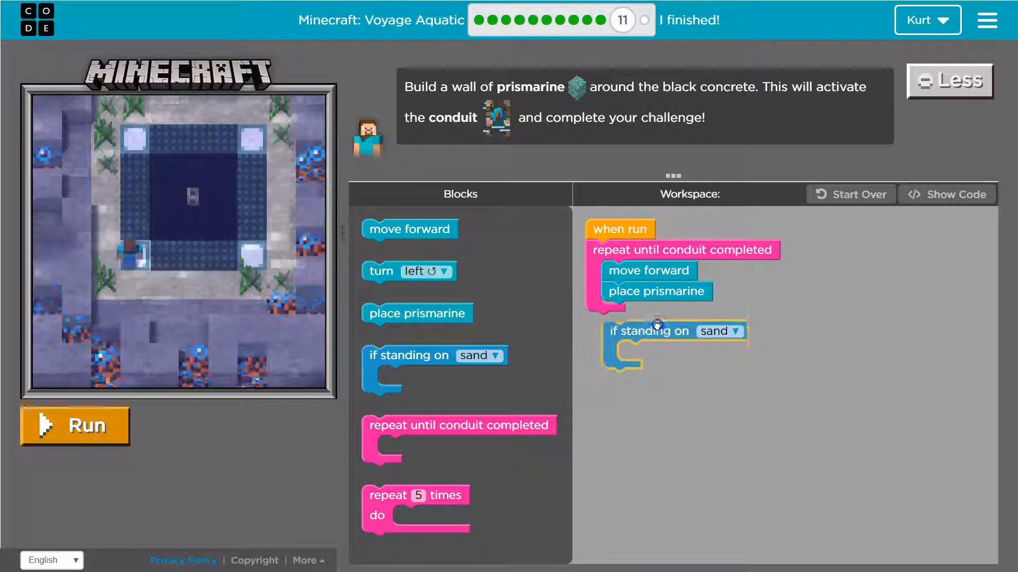
{"action": "left_click_drag", "start_coordinate": [649, 330], "coordinate": [649, 312]}
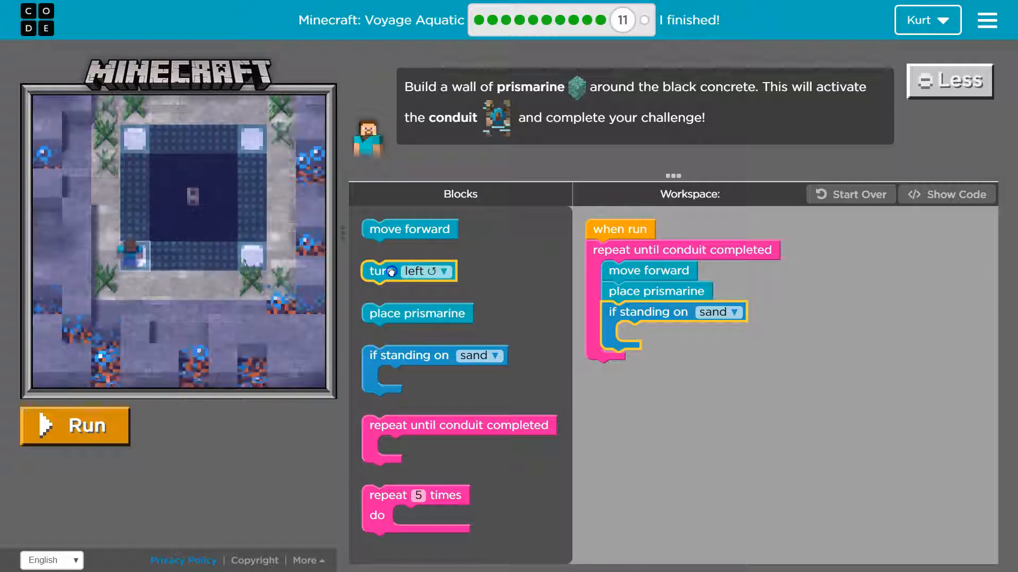
{"action": "left_click_drag", "start_coordinate": [407, 271], "coordinate": [659, 333]}
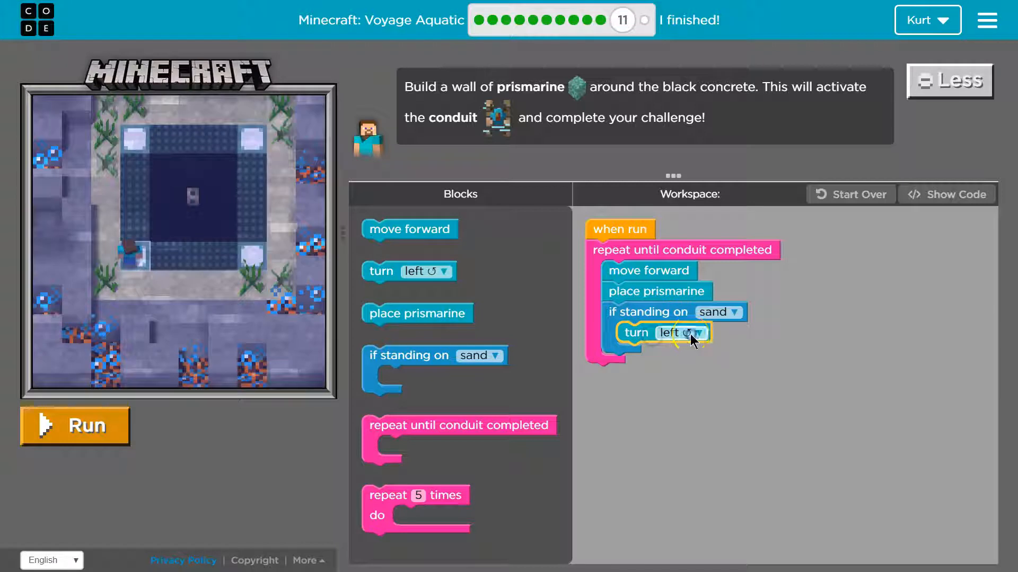
{"action": "left_click", "coordinate": [682, 333]}
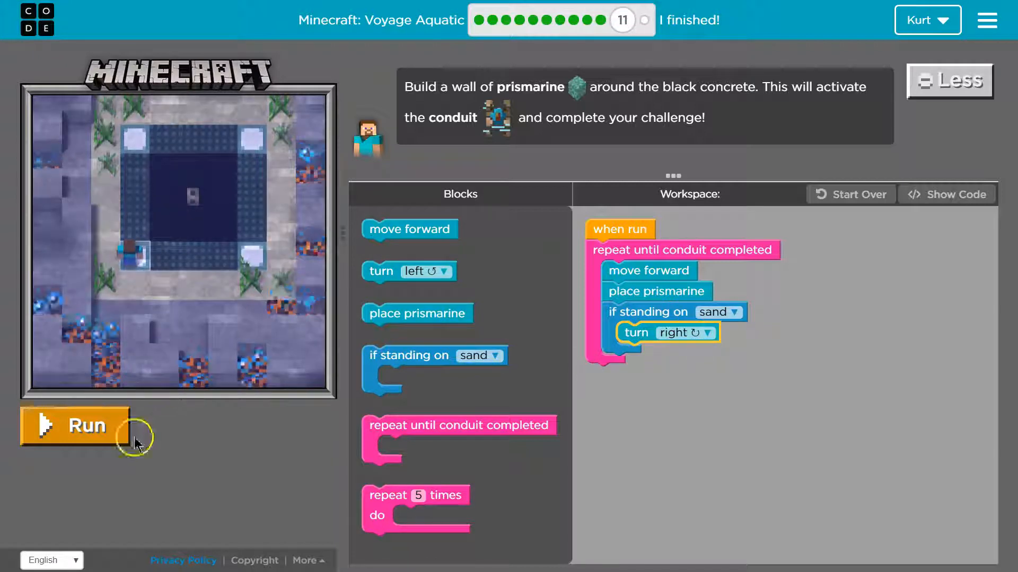
Run the repeat-until loop program once, then reset the level.
{"action": "left_click", "coordinate": [75, 425]}
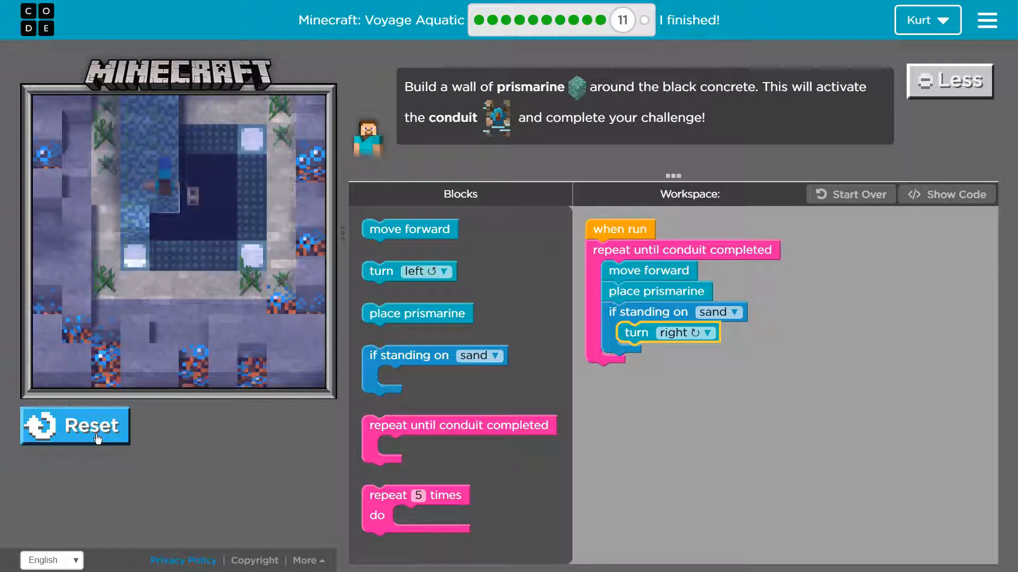
{"action": "left_click", "coordinate": [96, 426]}
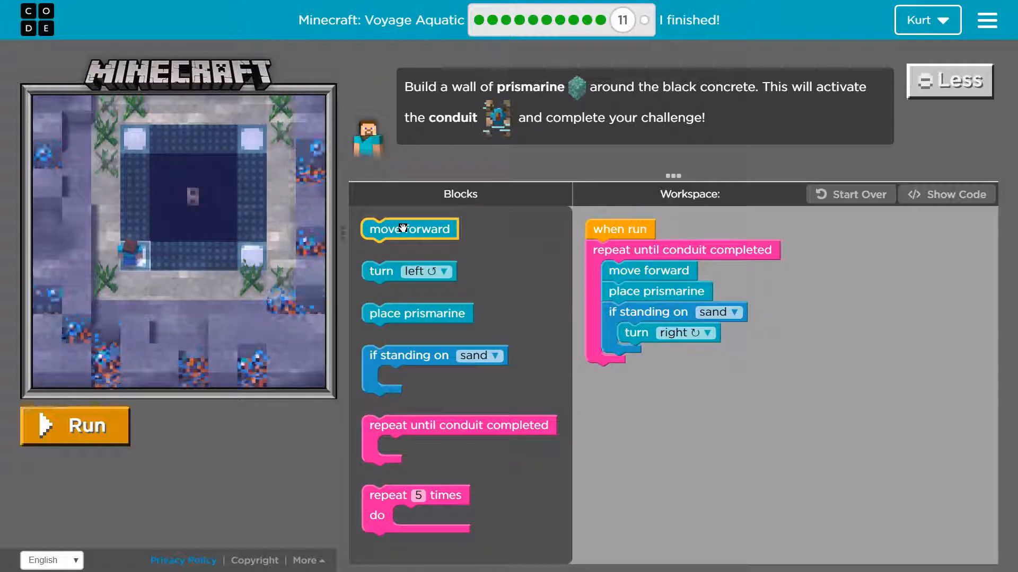
Add a move forward and another turn block after turn right in the sand branch.
{"action": "left_click_drag", "start_coordinate": [410, 229], "coordinate": [677, 349]}
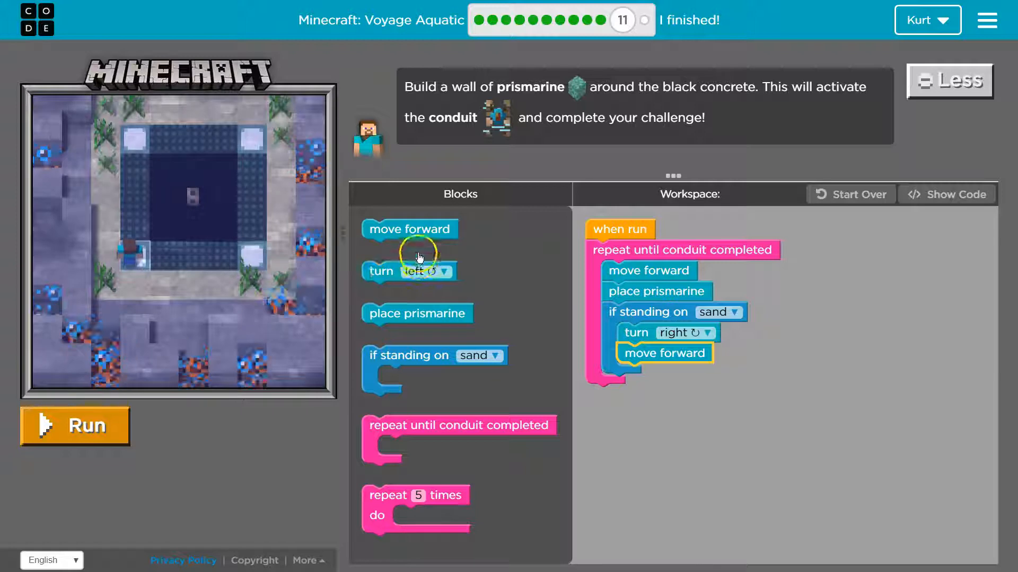
{"action": "left_click_drag", "start_coordinate": [407, 271], "coordinate": [655, 383]}
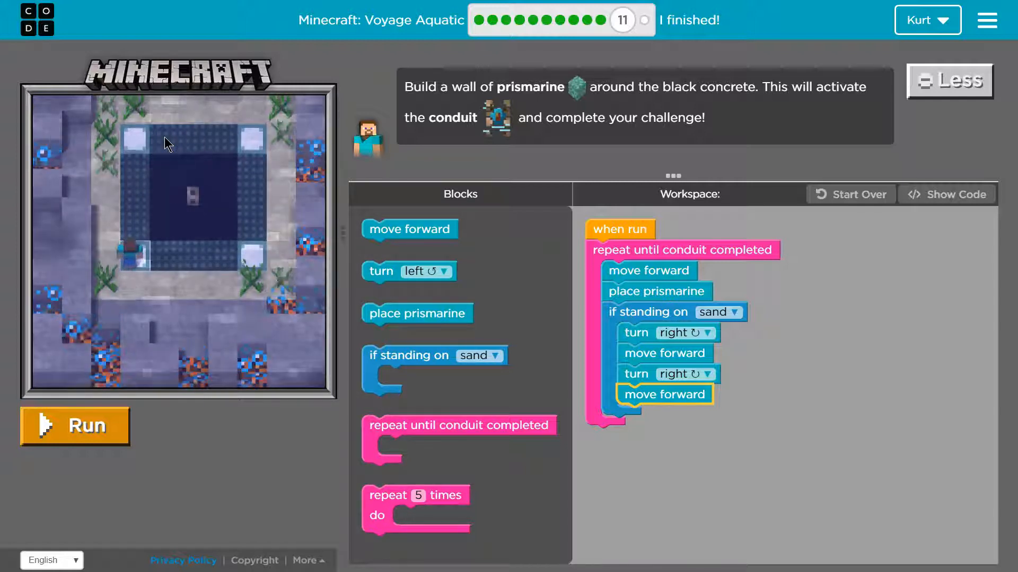
{"action": "left_click", "coordinate": [101, 438]}
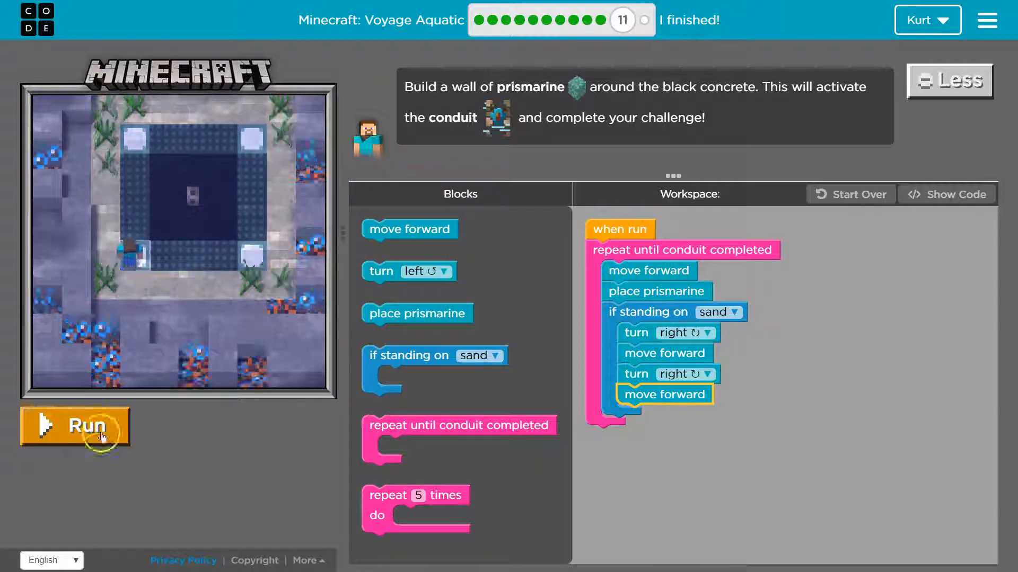
{"action": "left_click", "coordinate": [74, 426]}
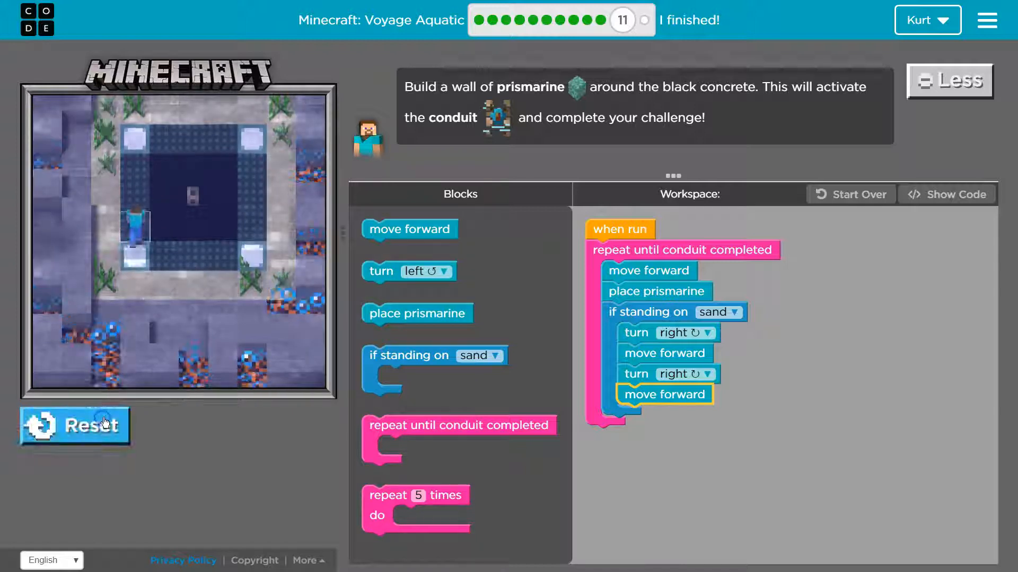
{"action": "left_click", "coordinate": [74, 426]}
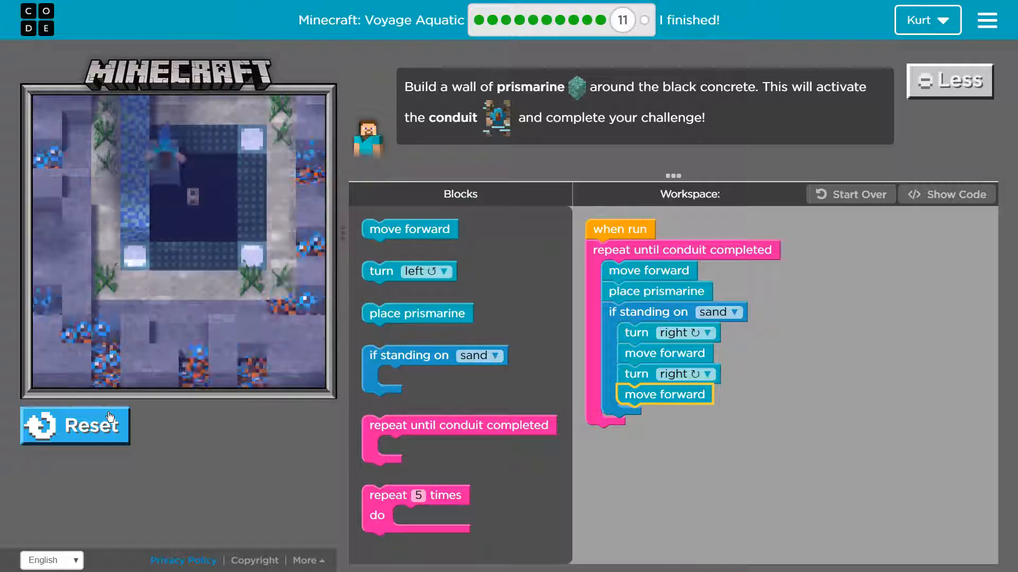
{"action": "left_click", "coordinate": [74, 426]}
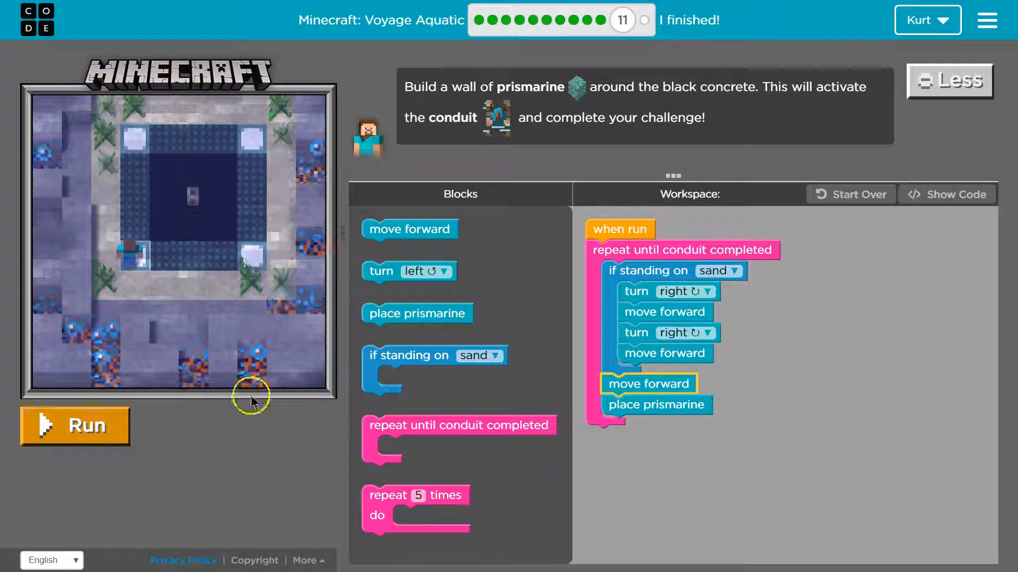
Press Run to try the reordered loop.
{"action": "left_click", "coordinate": [74, 425]}
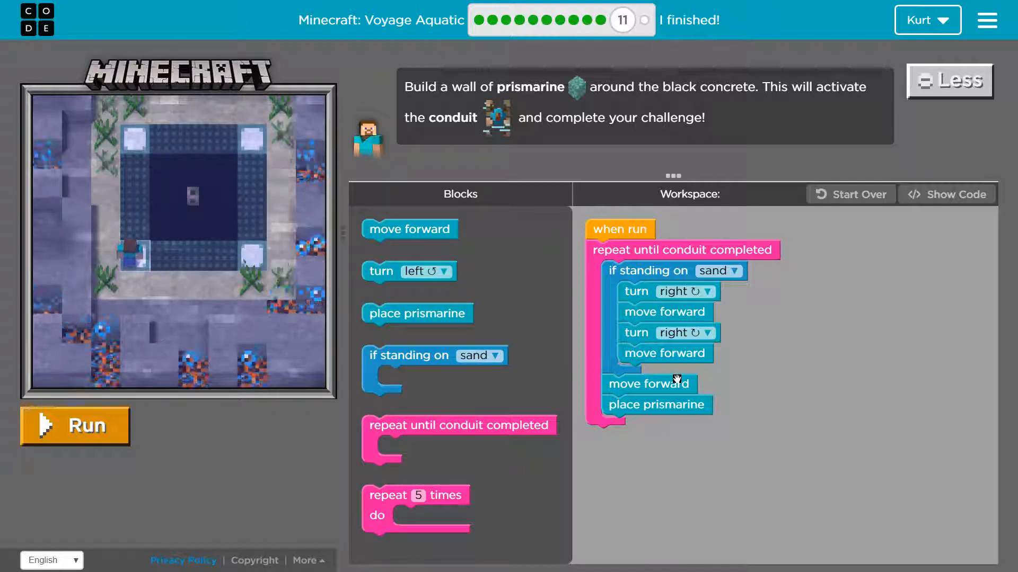
Change the if condition to sea lantern and move forward/place prismarine back above it.
{"action": "left_click", "coordinate": [726, 271]}
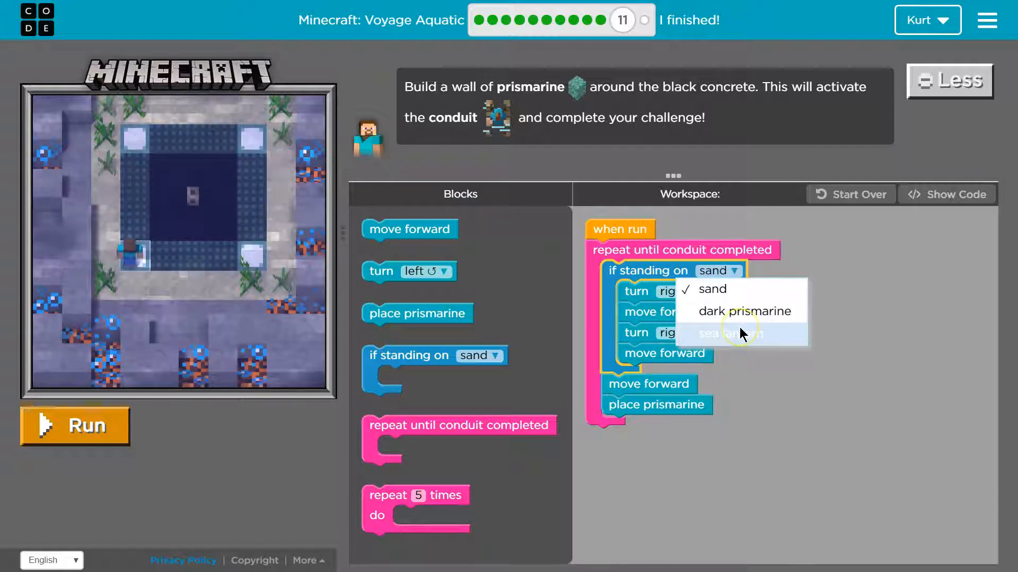
{"action": "left_click", "coordinate": [725, 333]}
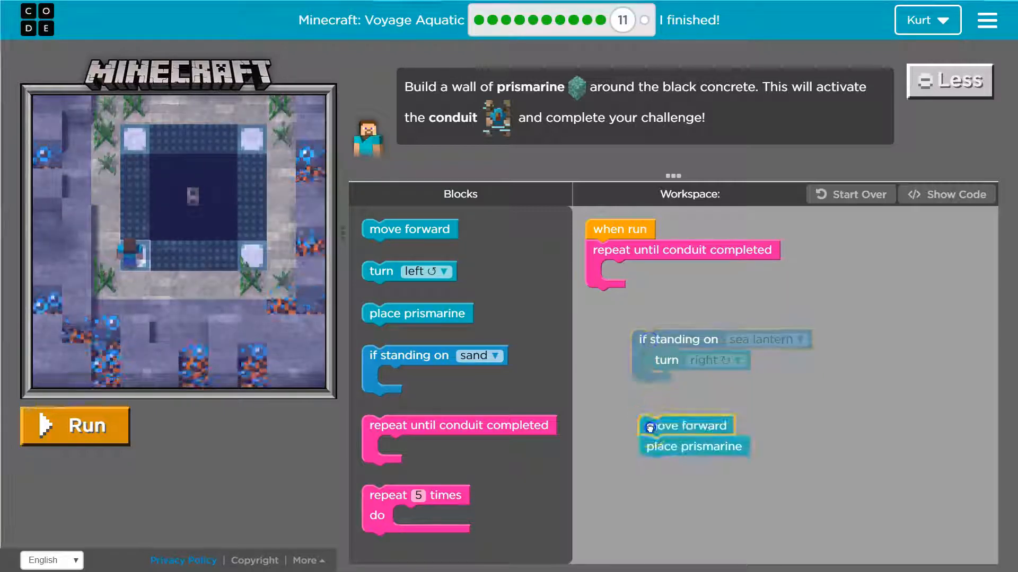
{"action": "left_click_drag", "start_coordinate": [685, 426], "coordinate": [645, 269]}
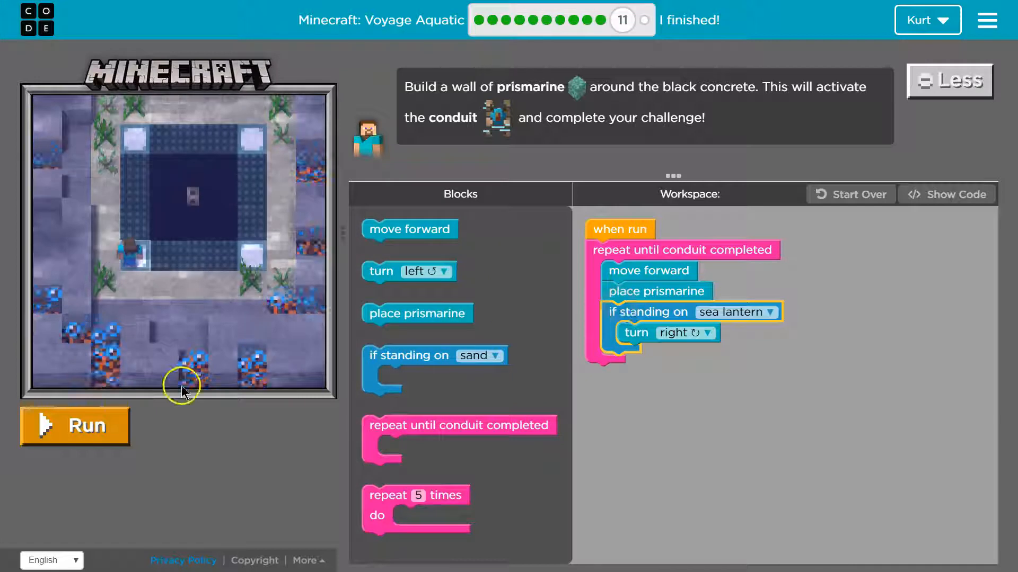
Run the final program to build the prismarine wall around the black concrete.
{"action": "left_click", "coordinate": [75, 426]}
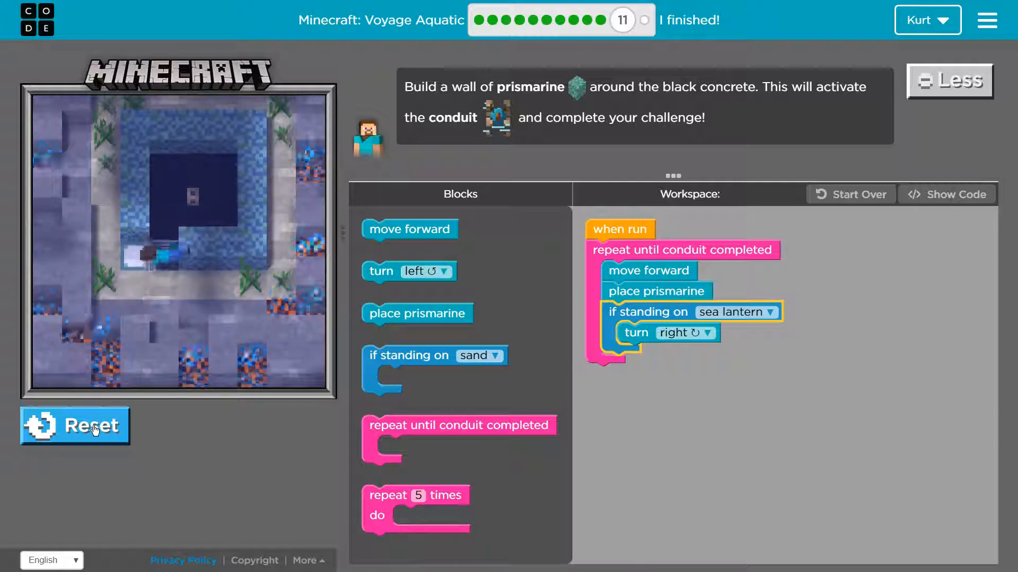
{"action": "left_click", "coordinate": [75, 425]}
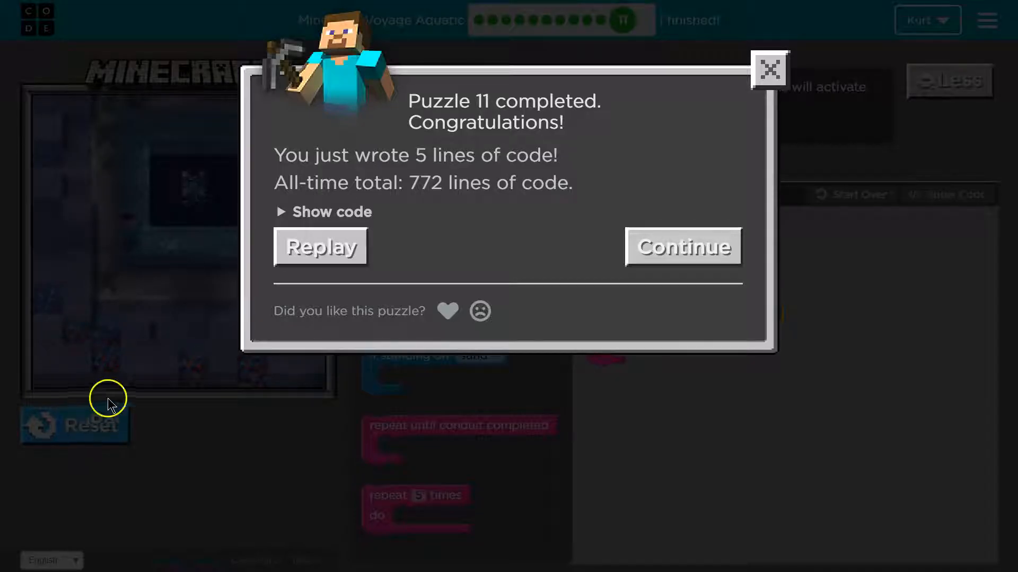
Dismiss the Puzzle 11 congratulations message.
{"action": "left_click", "coordinate": [769, 68]}
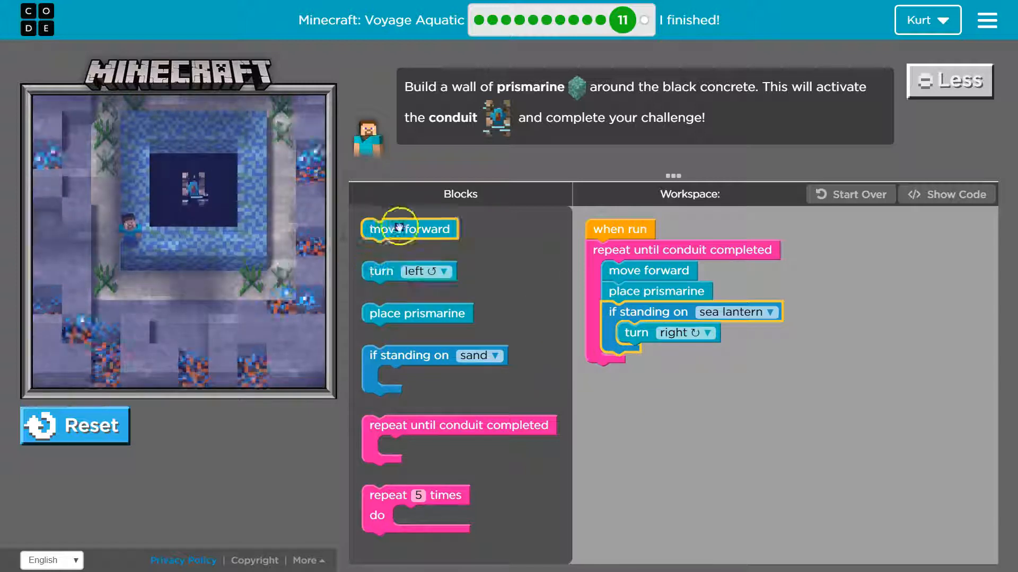
{"action": "left_click_drag", "start_coordinate": [410, 229], "coordinate": [663, 353]}
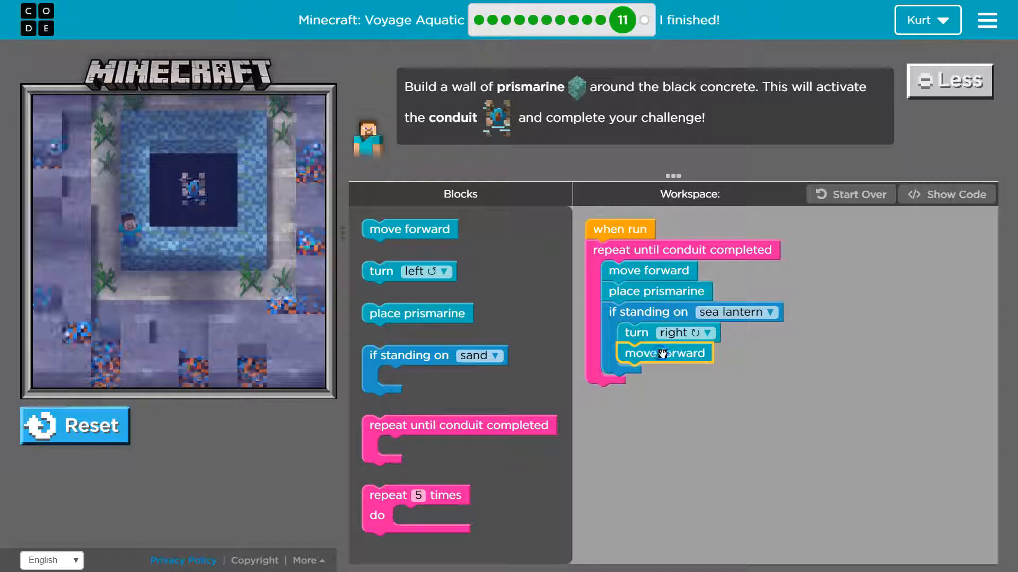
{"action": "left_click_drag", "start_coordinate": [663, 353], "coordinate": [505, 287]}
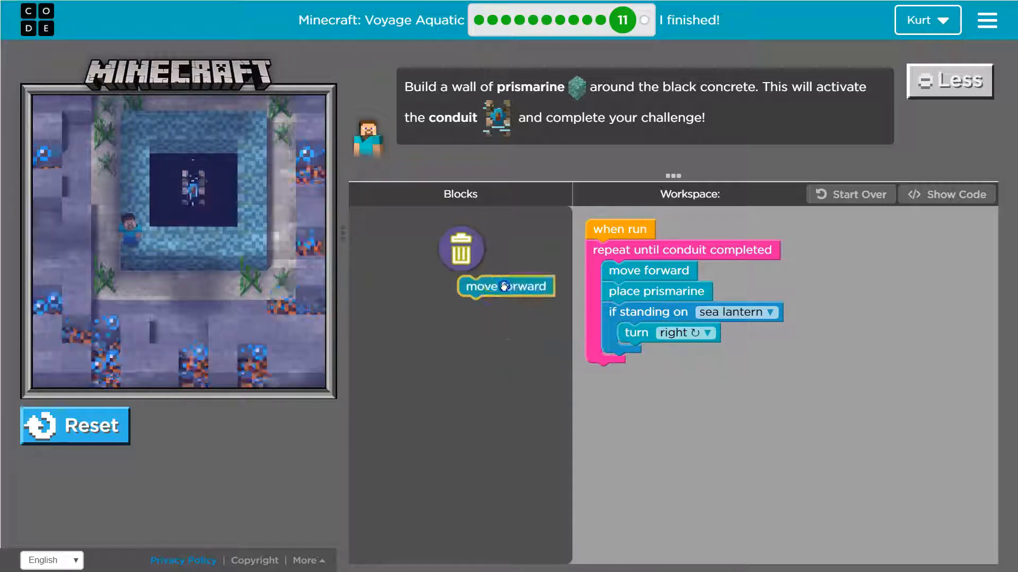